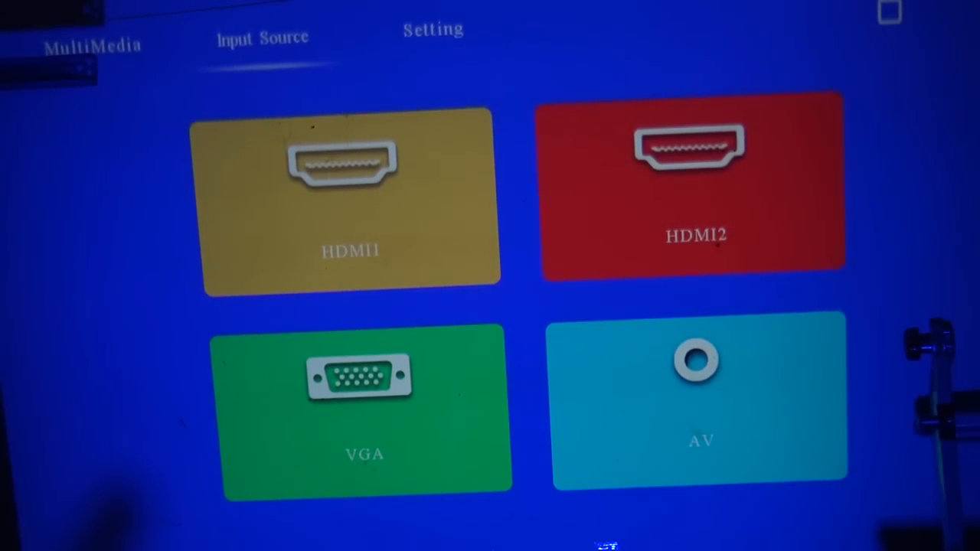
# Step: Browse the MultiMedia, Input Source and Setting pages, finishing on the Setting page
pyautogui.click(93, 46)
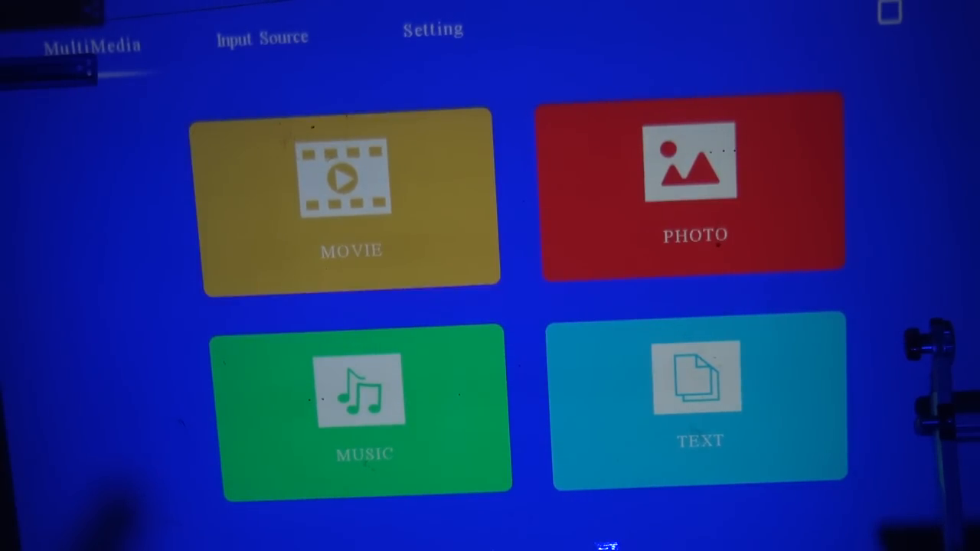
pyautogui.click(432, 30)
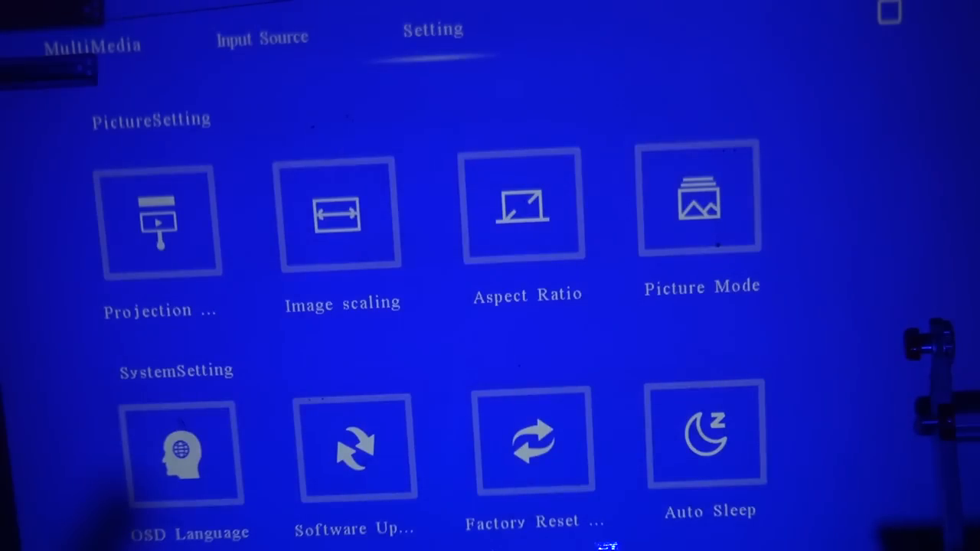
pyautogui.click(262, 36)
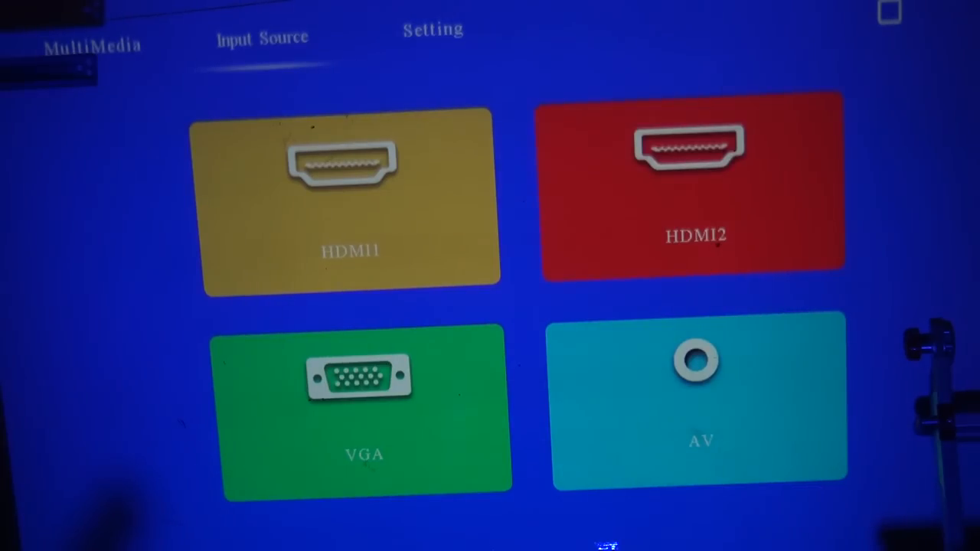
pyautogui.click(698, 401)
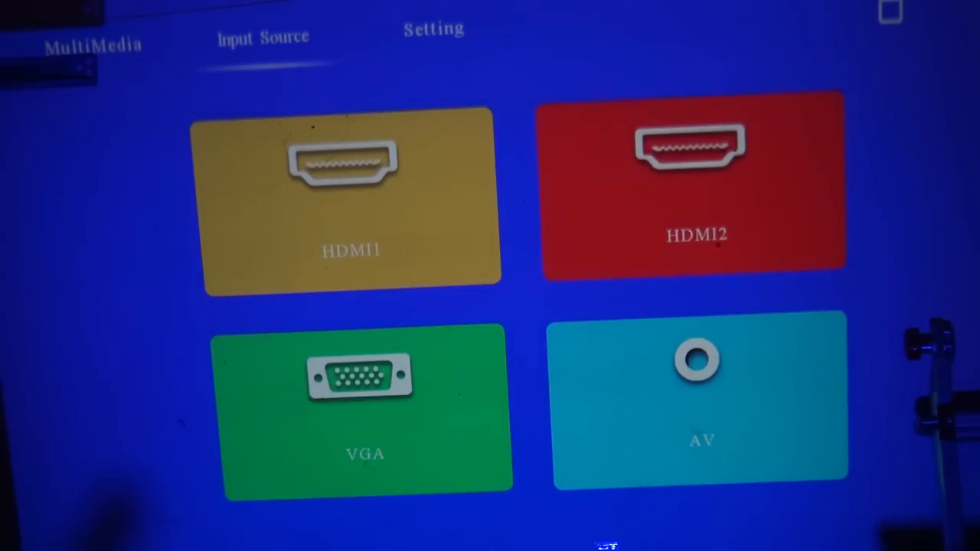
pyautogui.click(433, 31)
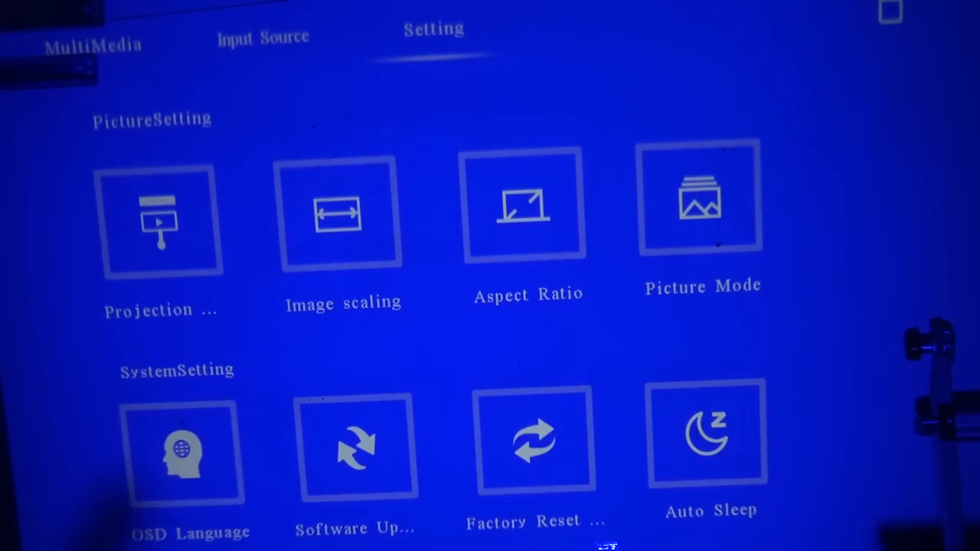
# Step: Show the Projection Mode option list, currently set to Normal Front
pyautogui.click(163, 222)
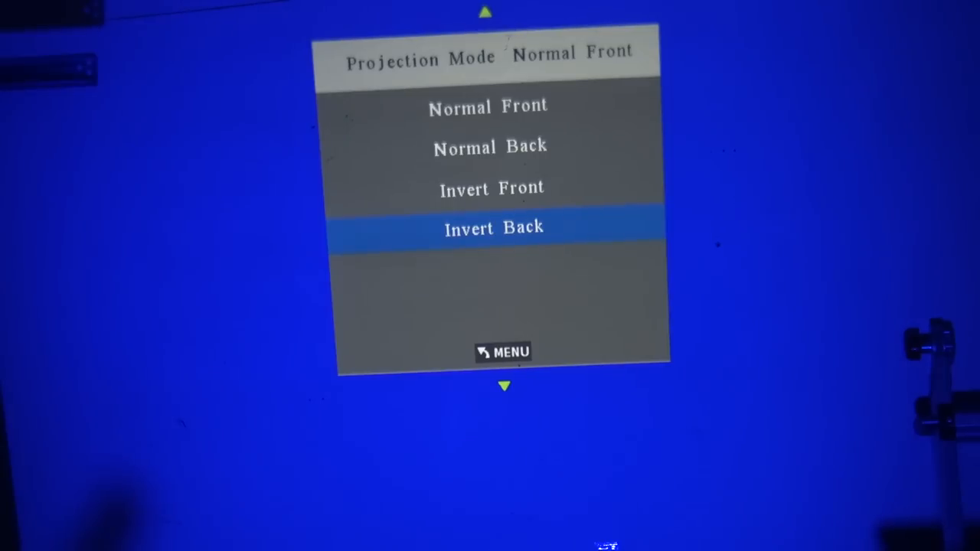
# Step: Apply Invert Back projection to flip the picture, then revert to upright on Setting
pyautogui.press('Up')
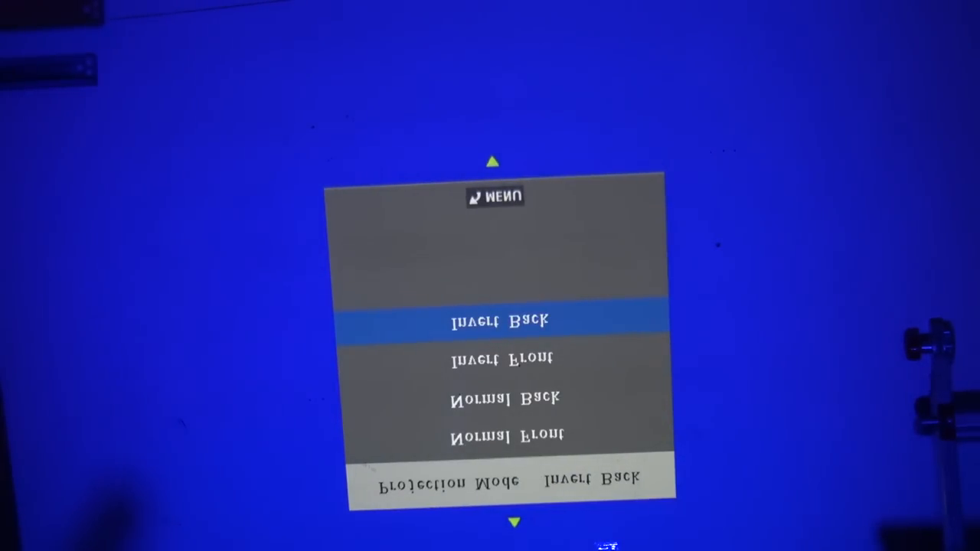
pyautogui.press('down')
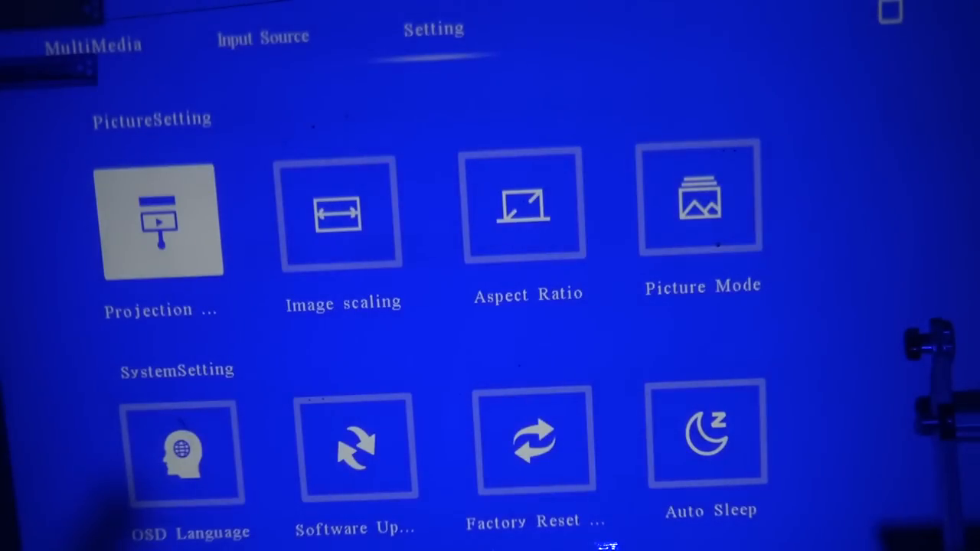
pyautogui.click(340, 214)
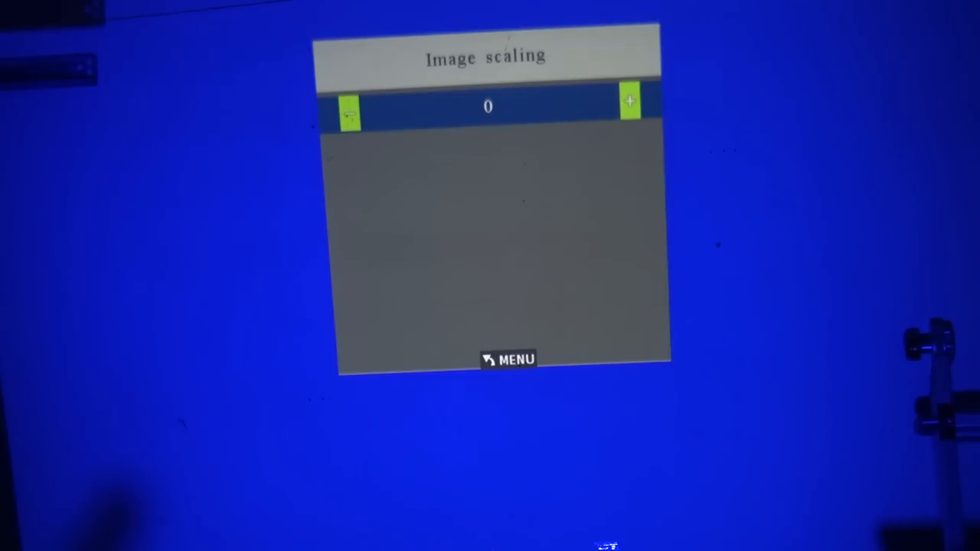
pyautogui.click(507, 359)
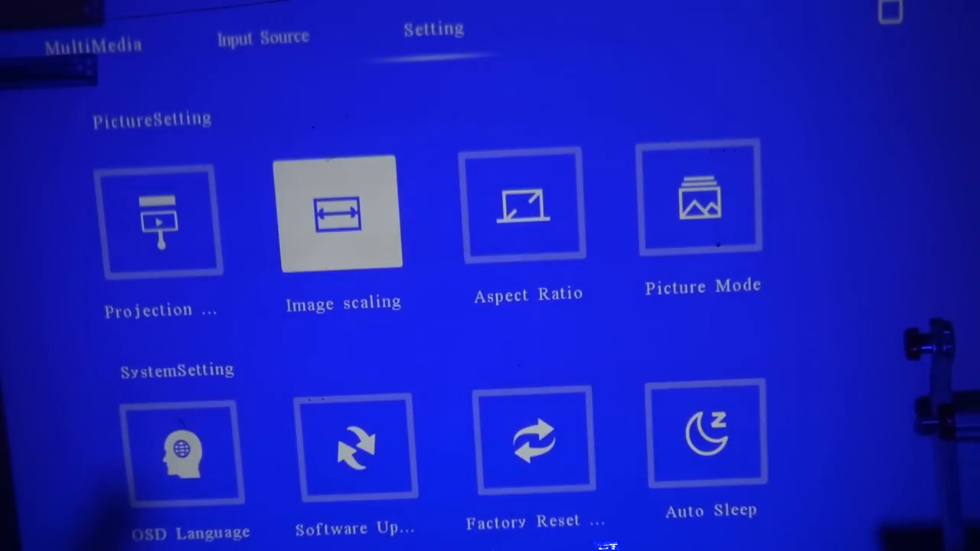
pyautogui.click(527, 215)
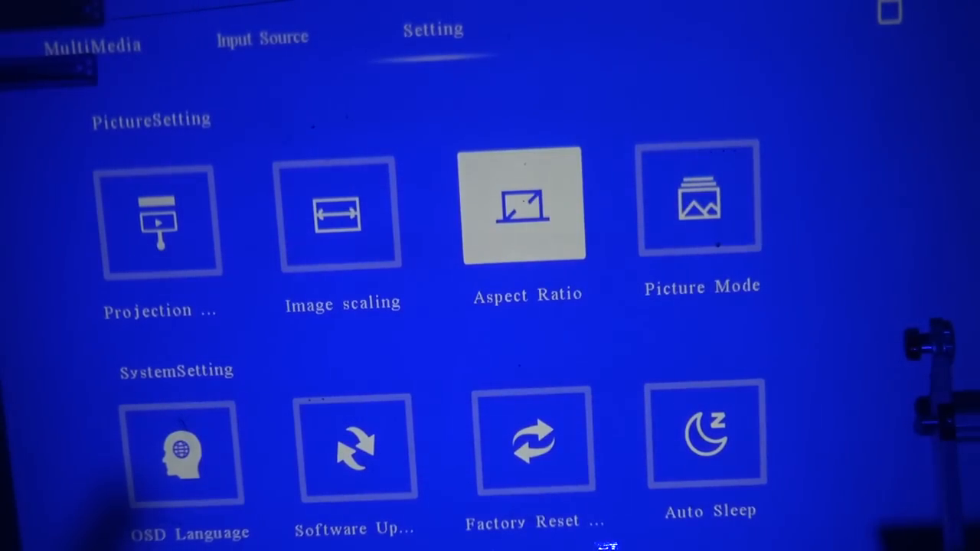
pyautogui.click(698, 197)
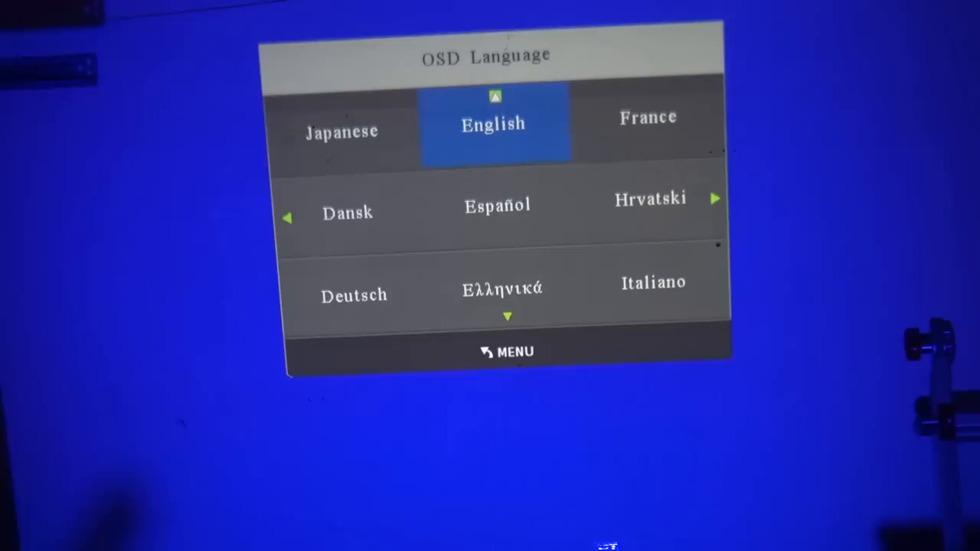
pyautogui.click(505, 350)
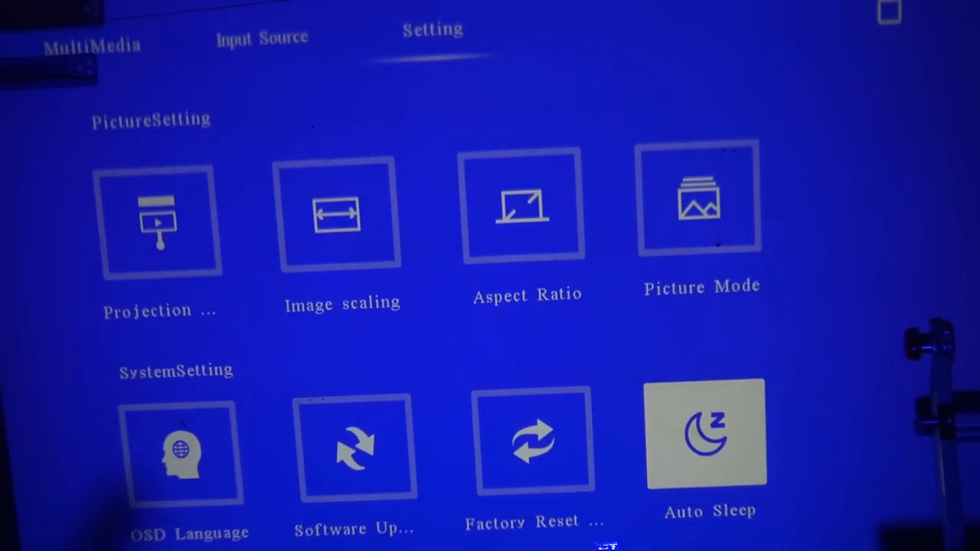
# Step: View the Auto Sleep timer options with Never selected, then return to MultiMedia
pyautogui.click(706, 434)
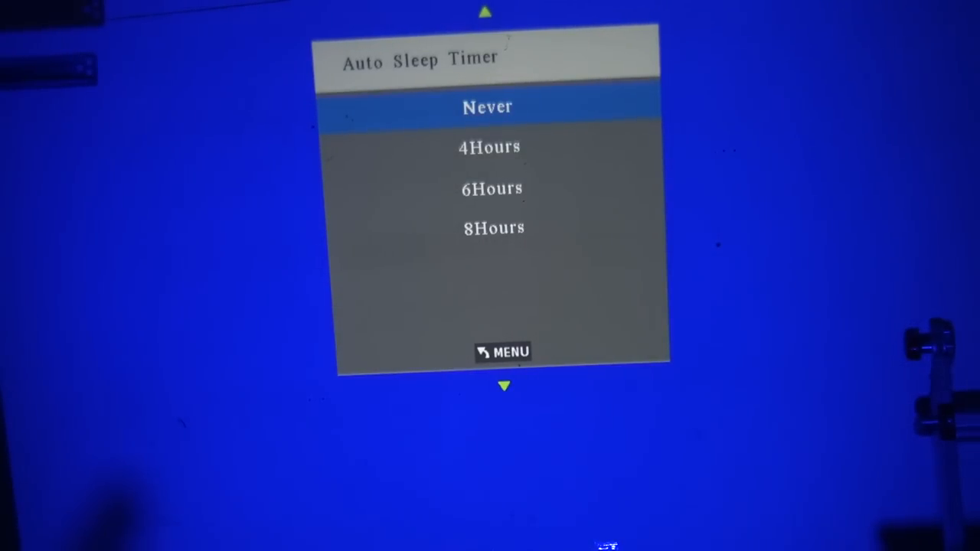
pyautogui.click(502, 351)
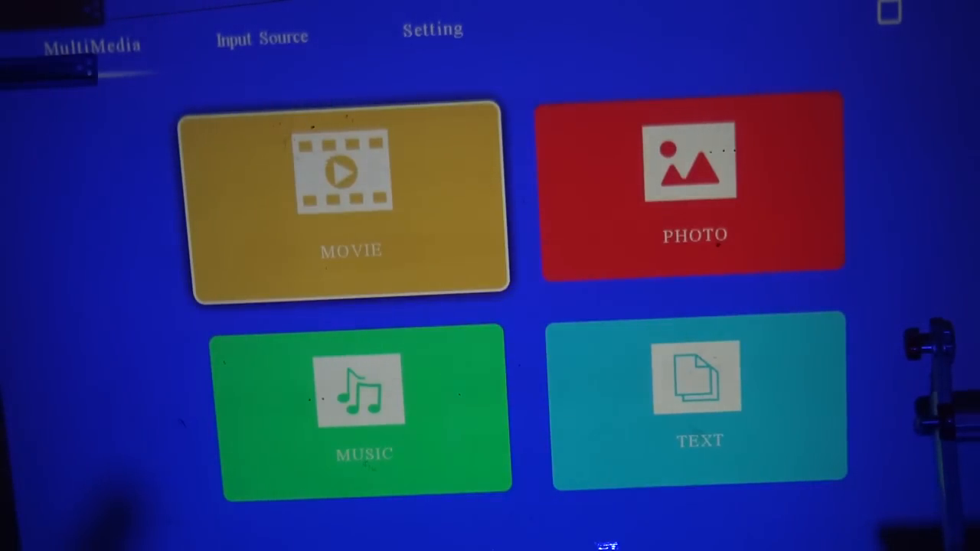